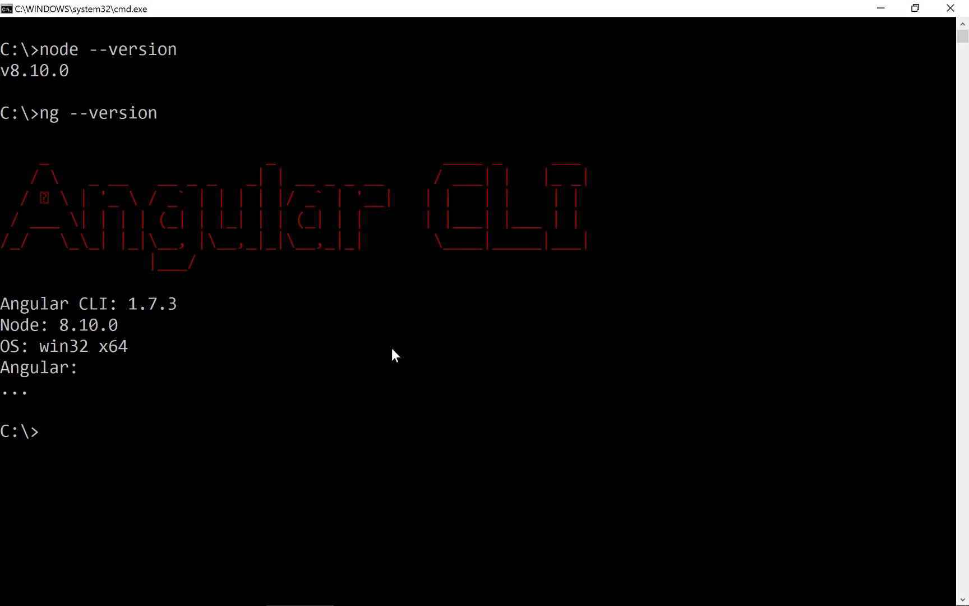
{"action": "mouse_move", "coordinate": [294, 527]}
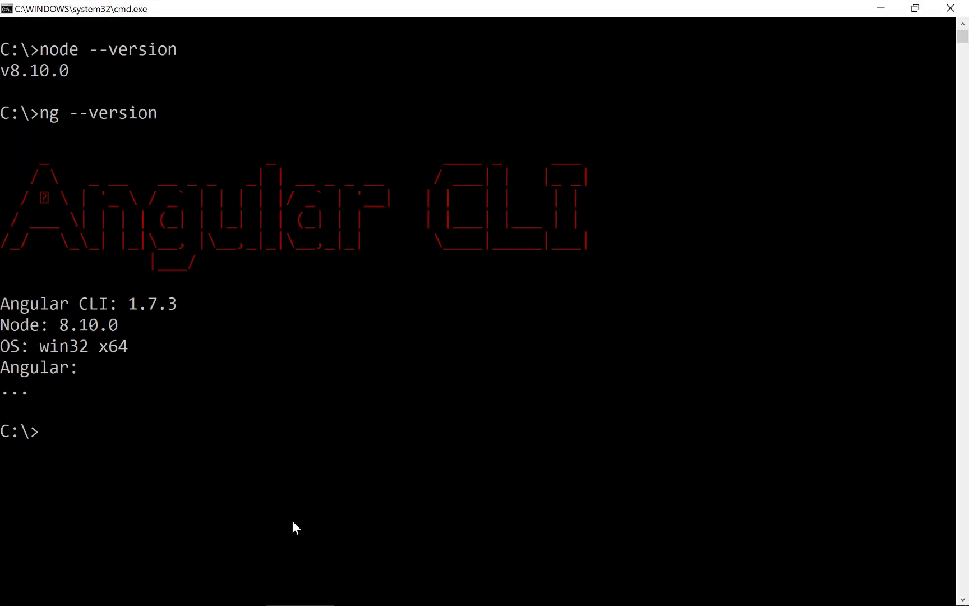
{"action": "mouse_move", "coordinate": [300, 559]}
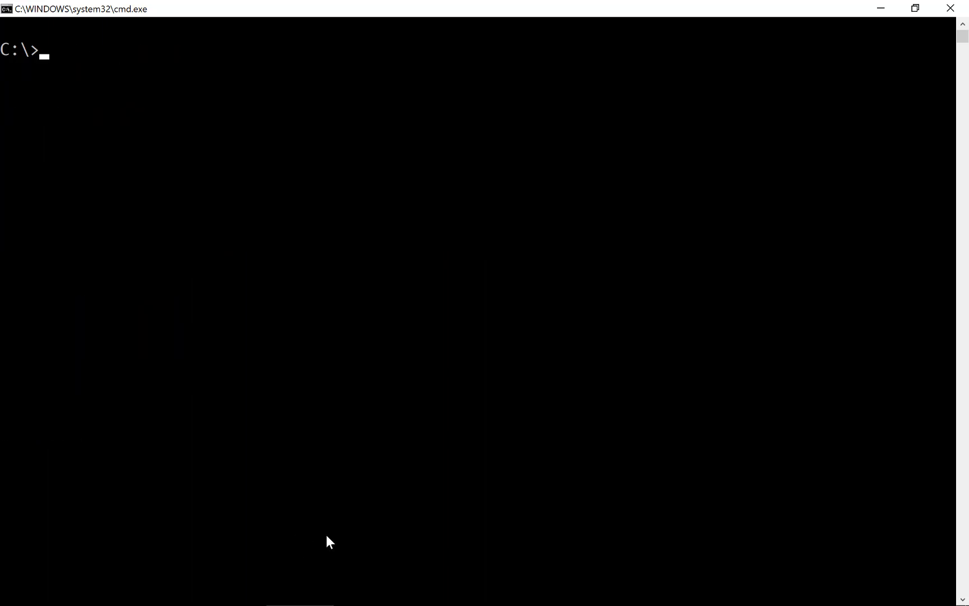
Change to C:\code and enter 'ng new myapp --skip-install' without running it yet
{"action": "type", "text": "cd code"}
{"action": "type", "text": "ng new"}
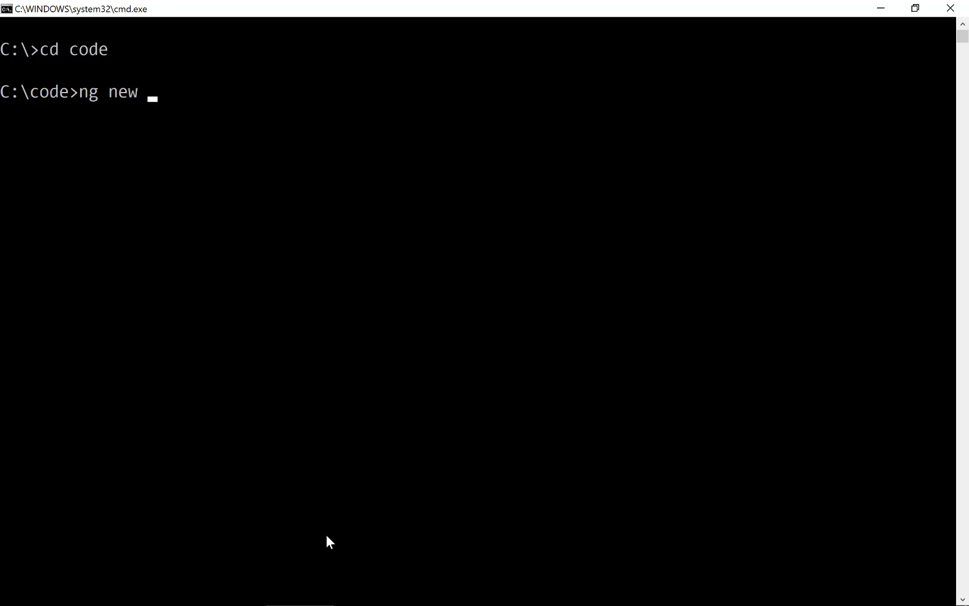
{"action": "type", "text": "my"}
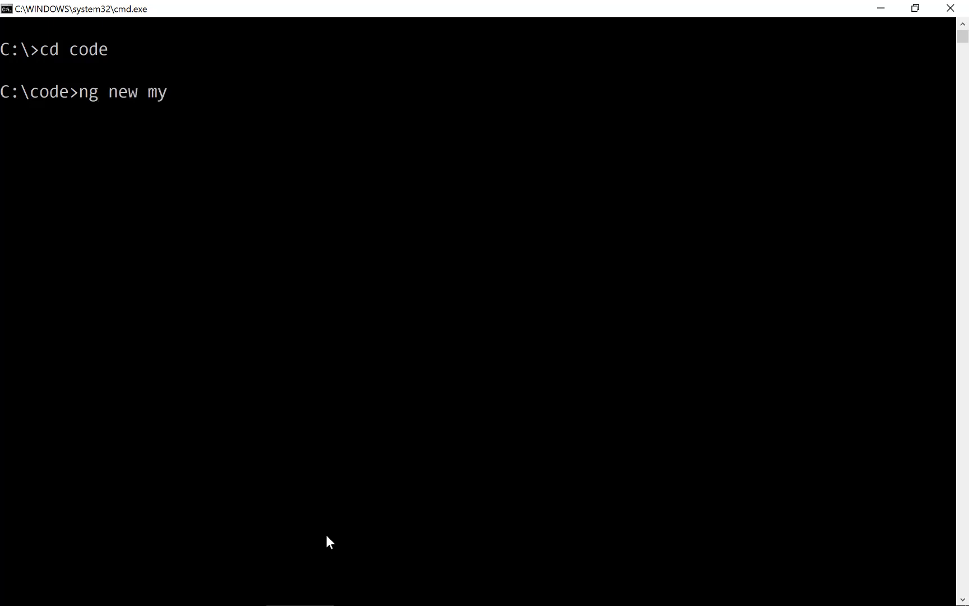
{"action": "type", "text": "app --s"}
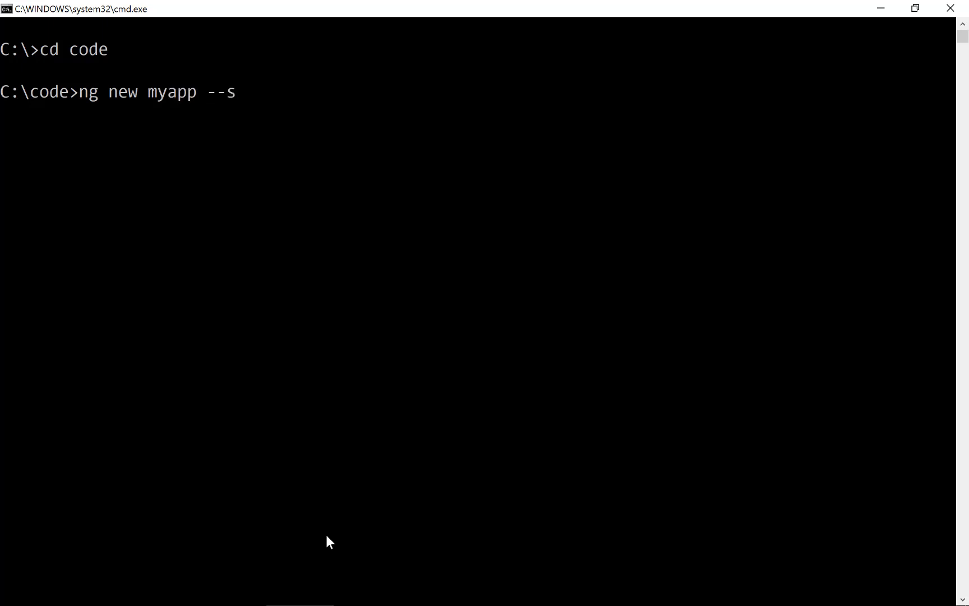
{"action": "type", "text": "kip-ins"}
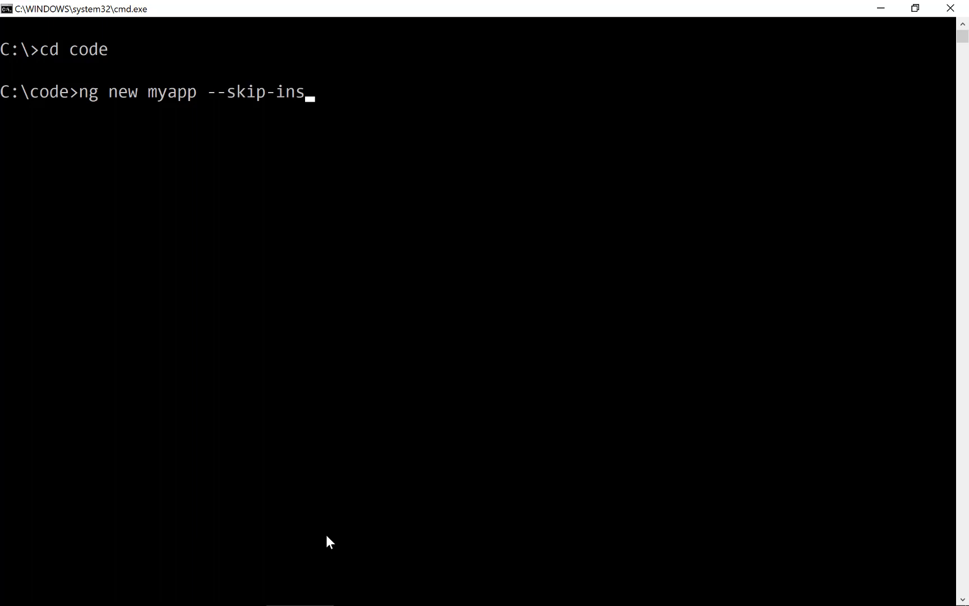
{"action": "type", "text": "tall"}
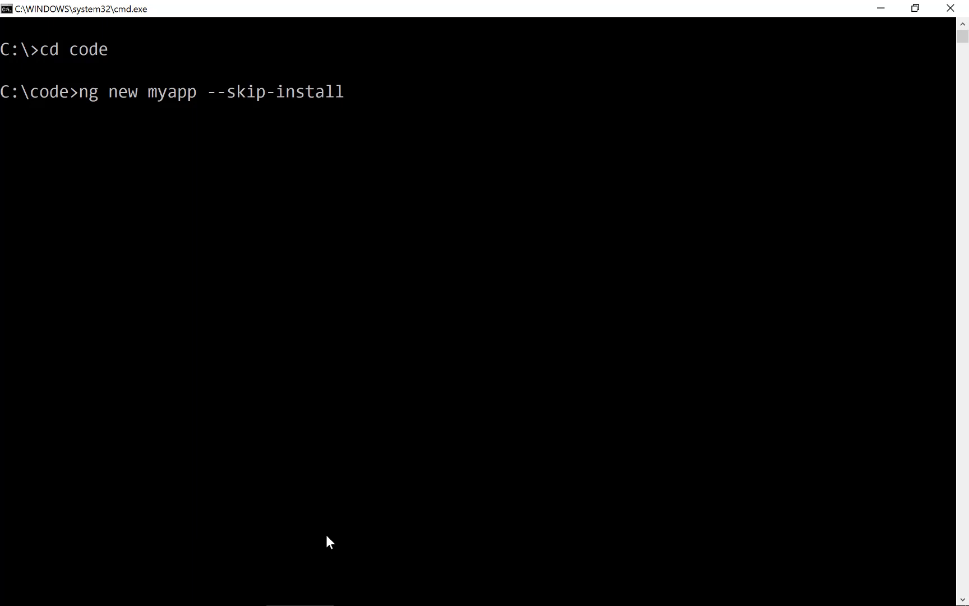
{"action": "mouse_move", "coordinate": [343, 550]}
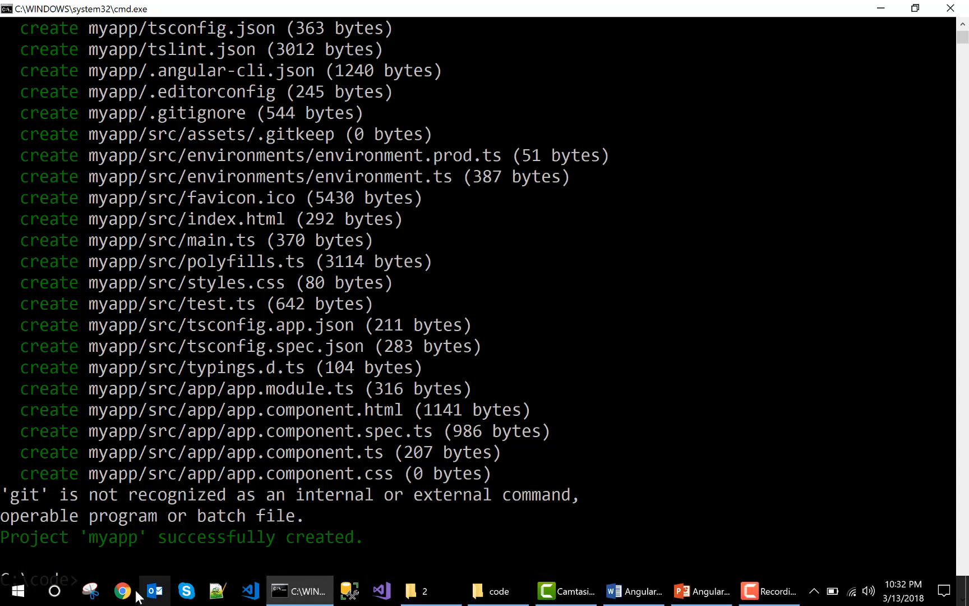
Run ng new to create project myapp, then bring up Chrome from the taskbar
{"action": "left_click", "coordinate": [122, 592]}
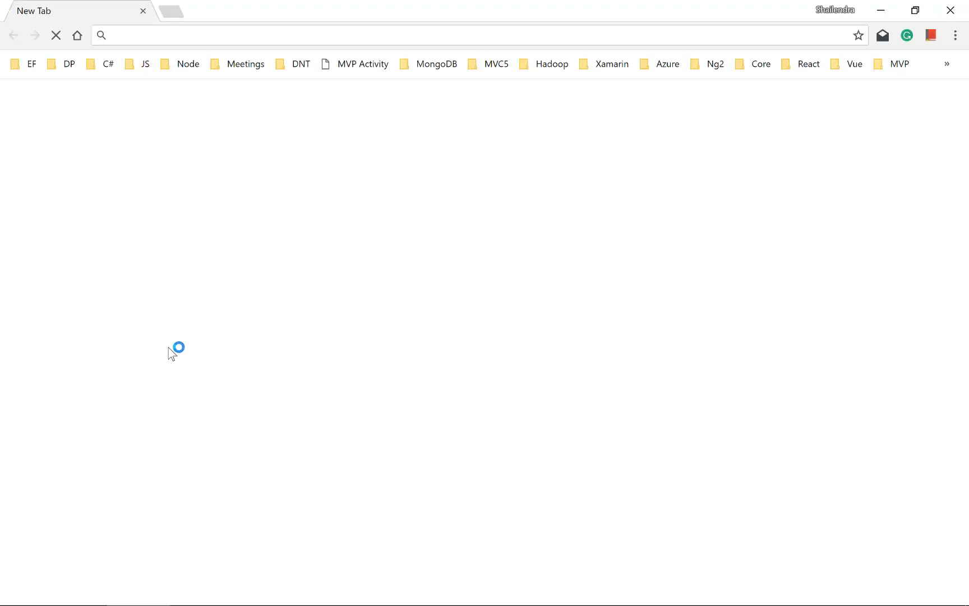